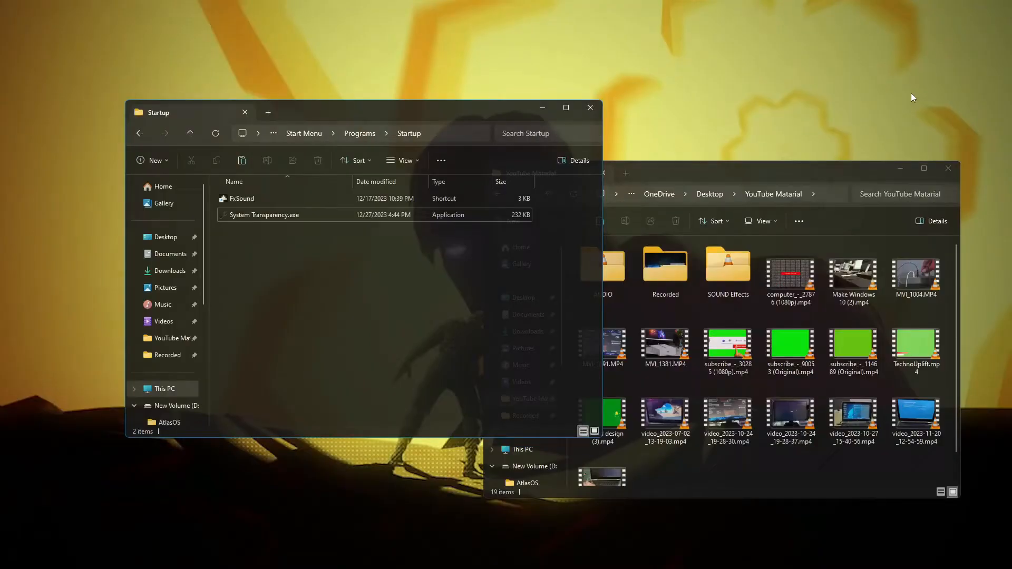
Maximize the Startup folder holding System Transparency.exe, then close it to the desktop.
left_click(564, 107)
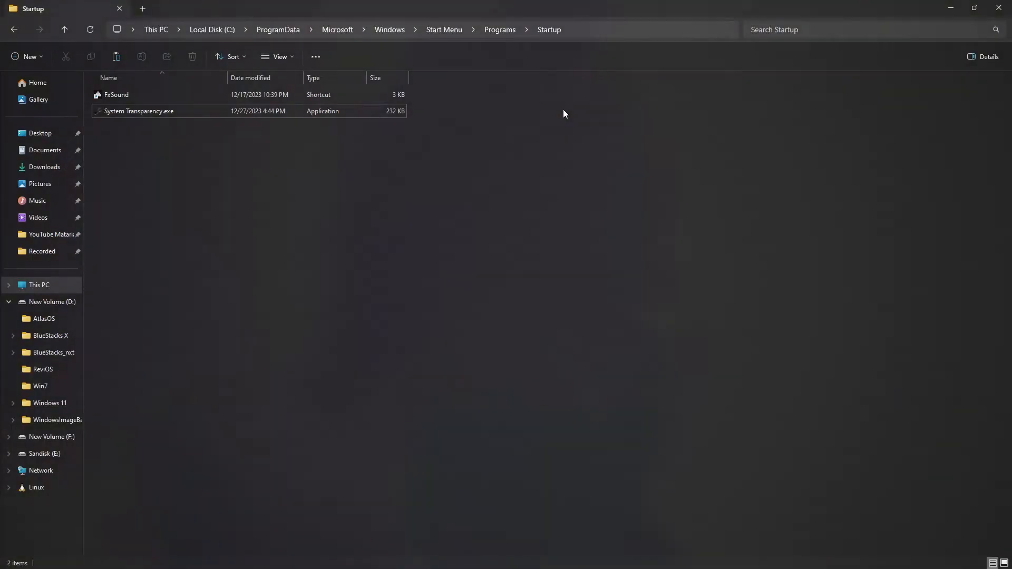
left_click(39, 133)
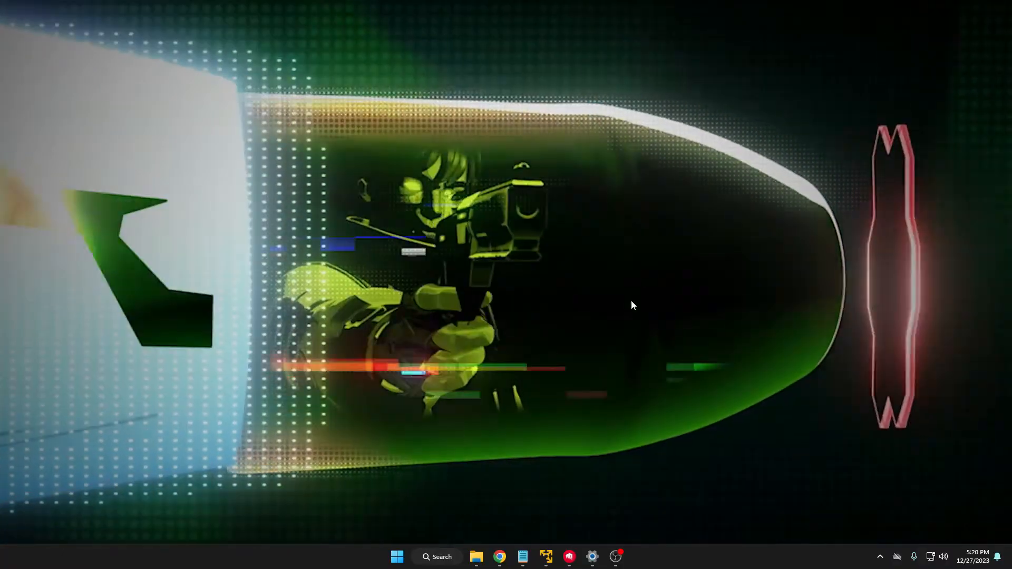
Launch Chrome from the taskbar to reach the System Transparency By Prisoner 7 archive page.
left_click(476, 557)
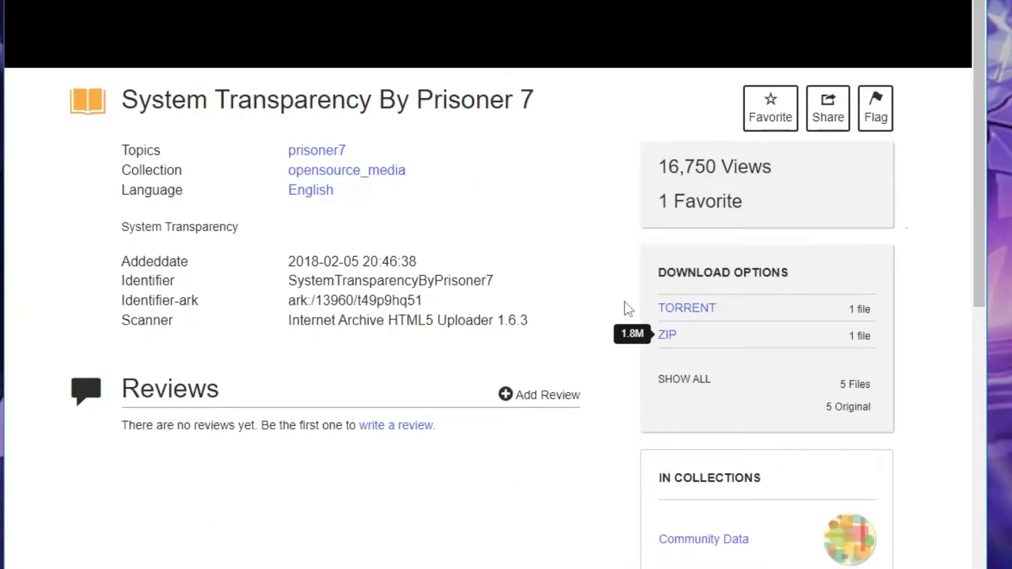
Download System_Transparency_by_Prisoner7.zip and show it in the Downloads folder.
scroll("down", 3)
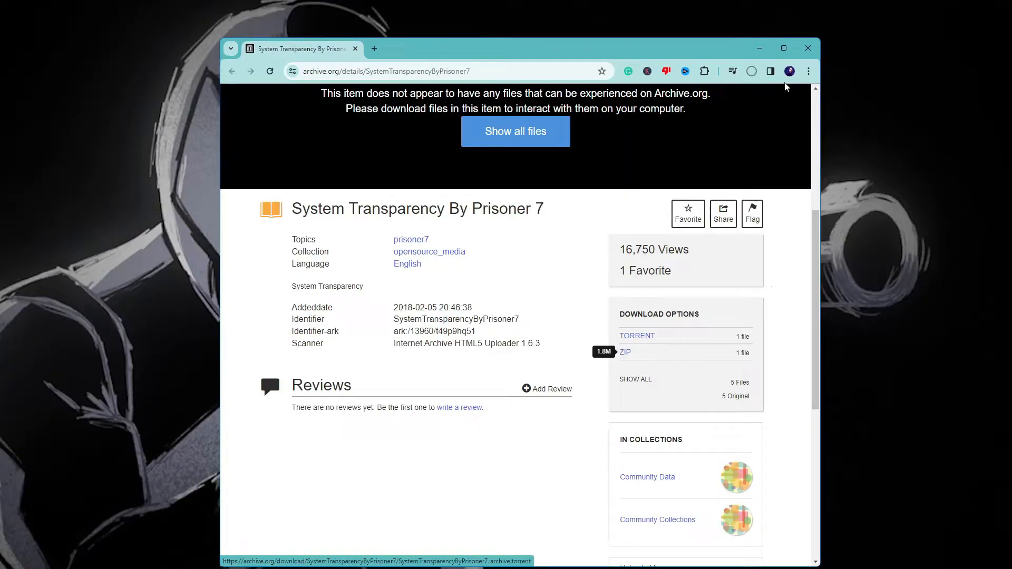
left_click(750, 71)
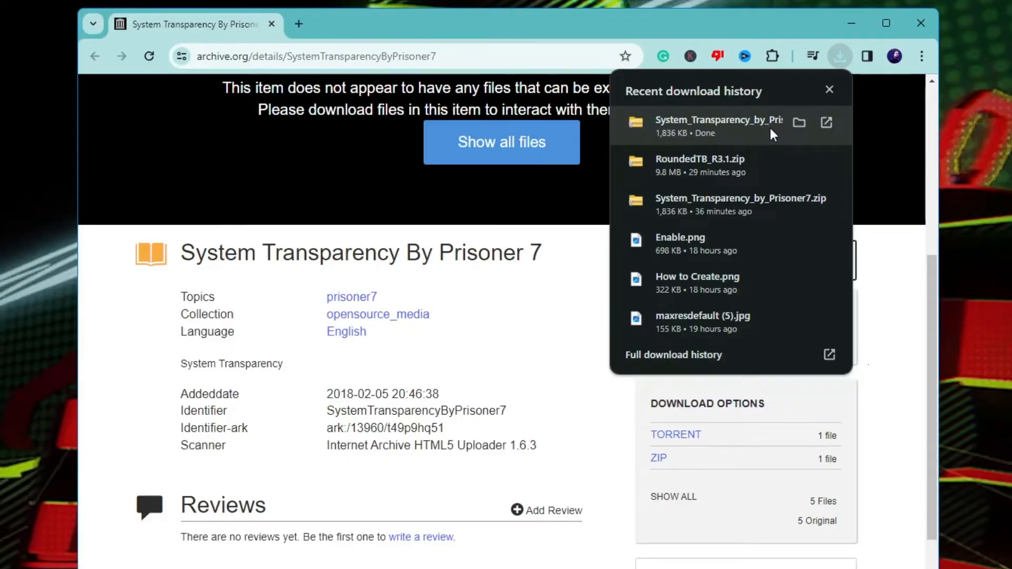
left_click(799, 123)
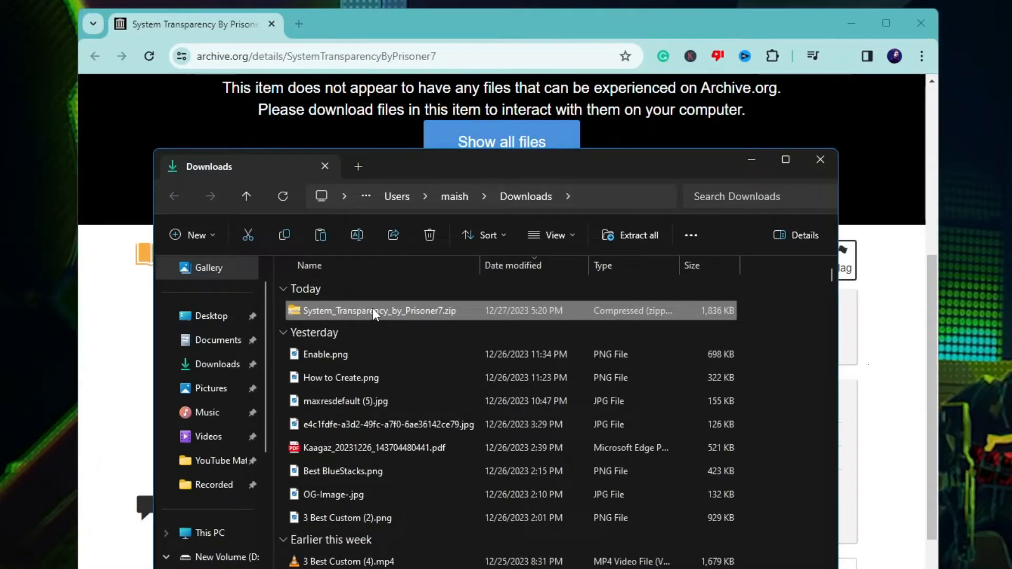
Extract the ZIP into System_Transparency_by_Prisoner7 and inspect System Transparency.exe's options.
right_click(377, 310)
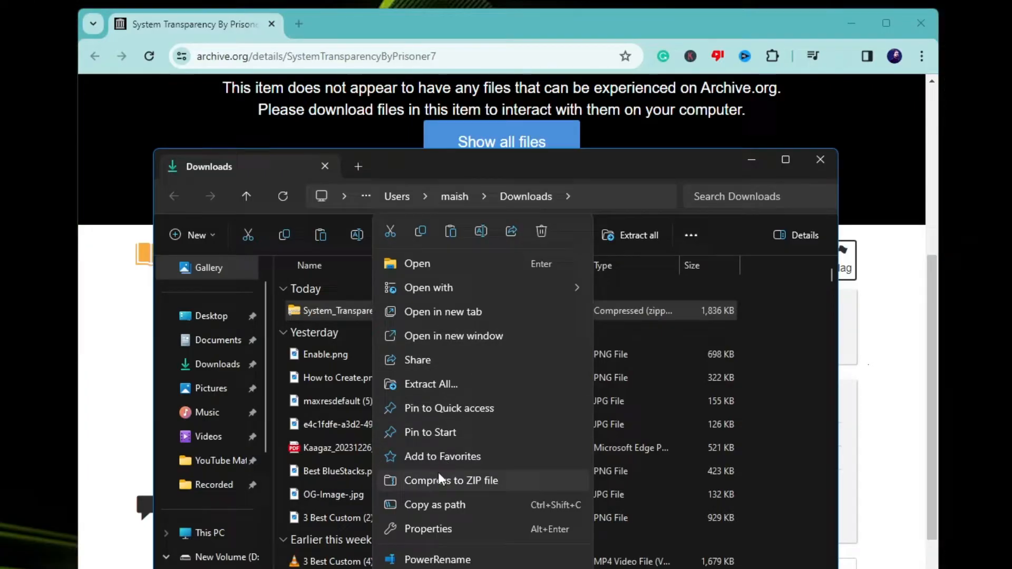
left_click(430, 384)
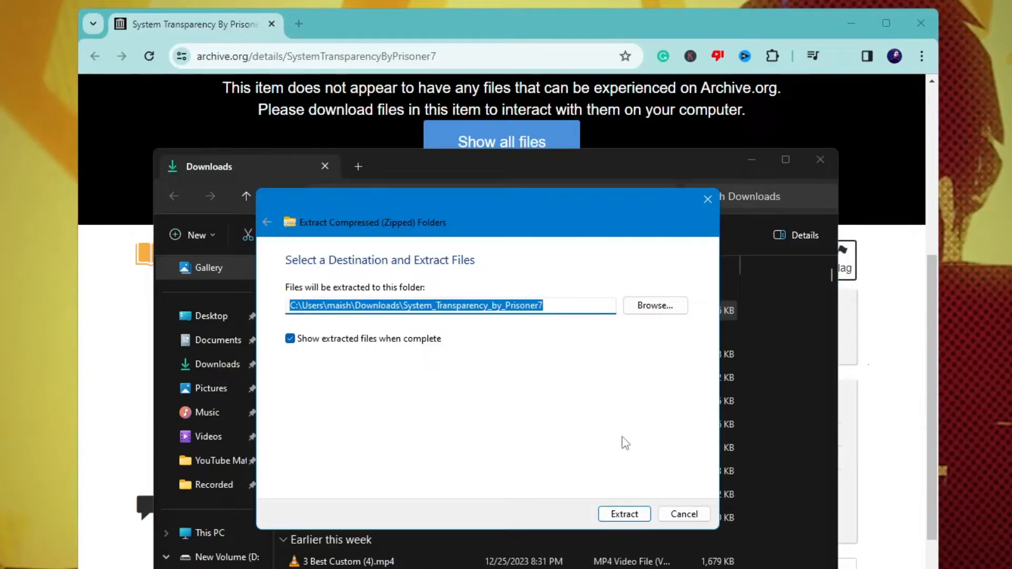
left_click(624, 514)
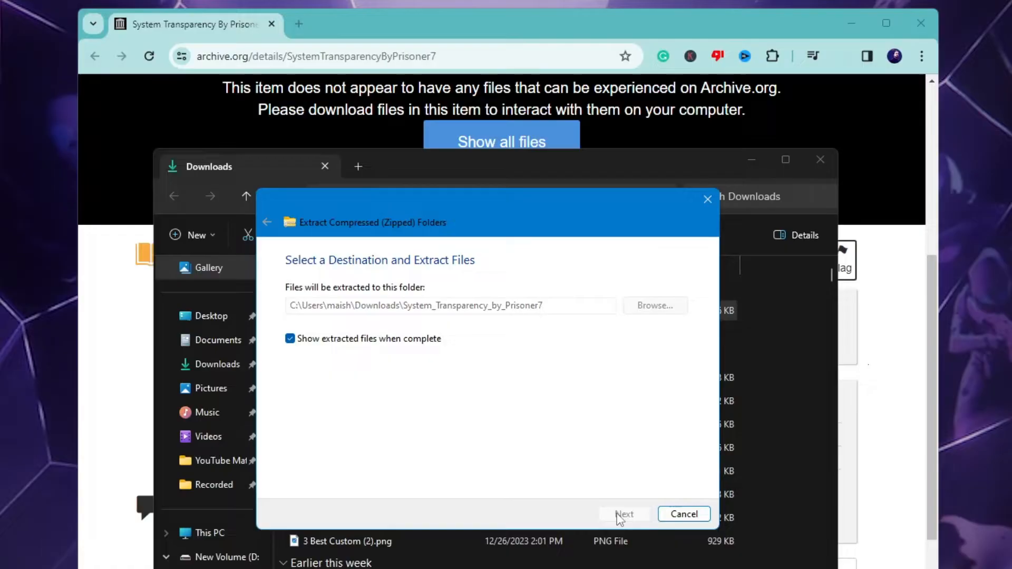
left_click(623, 515)
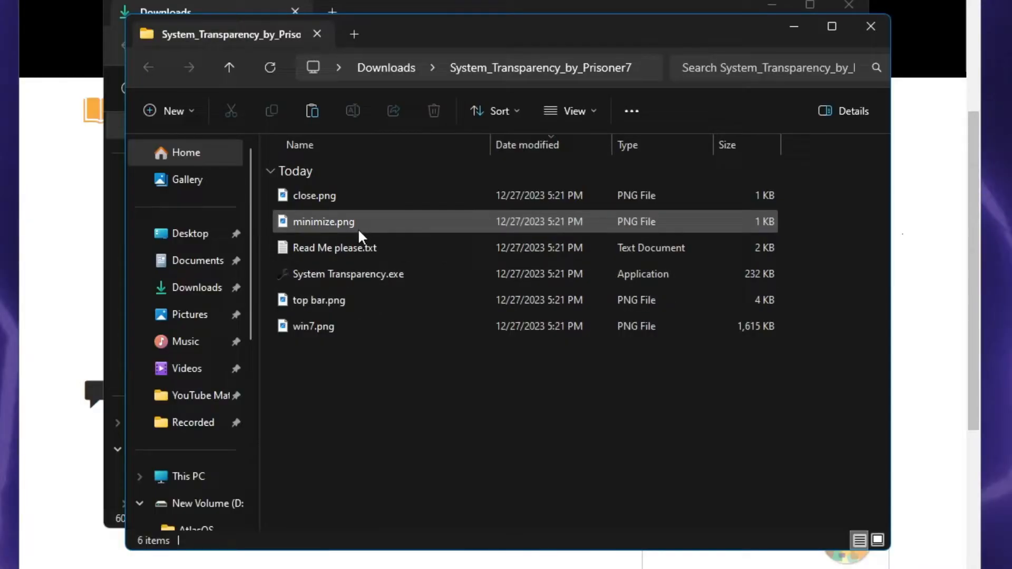
mouse_move(342, 282)
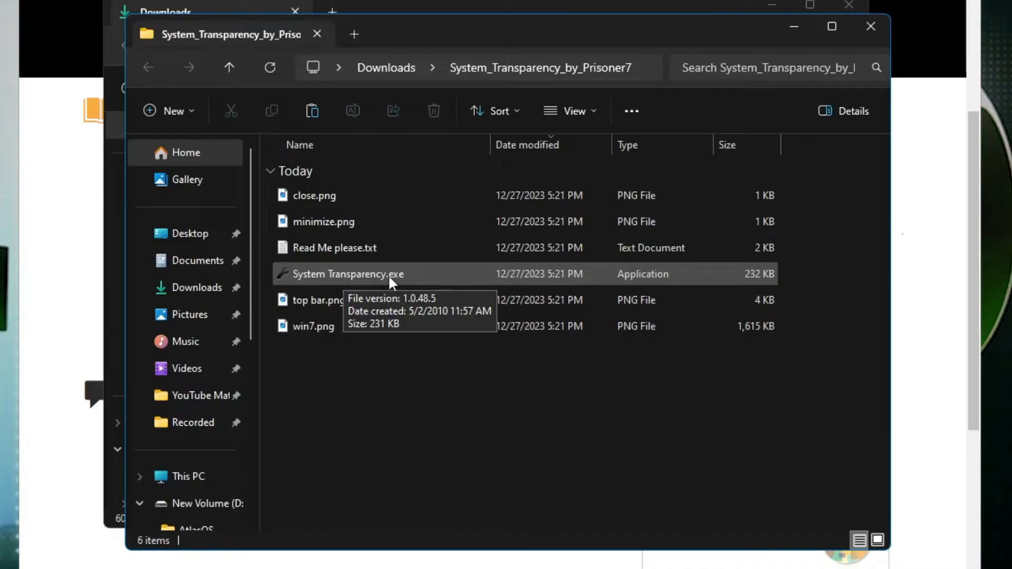
right_click(347, 273)
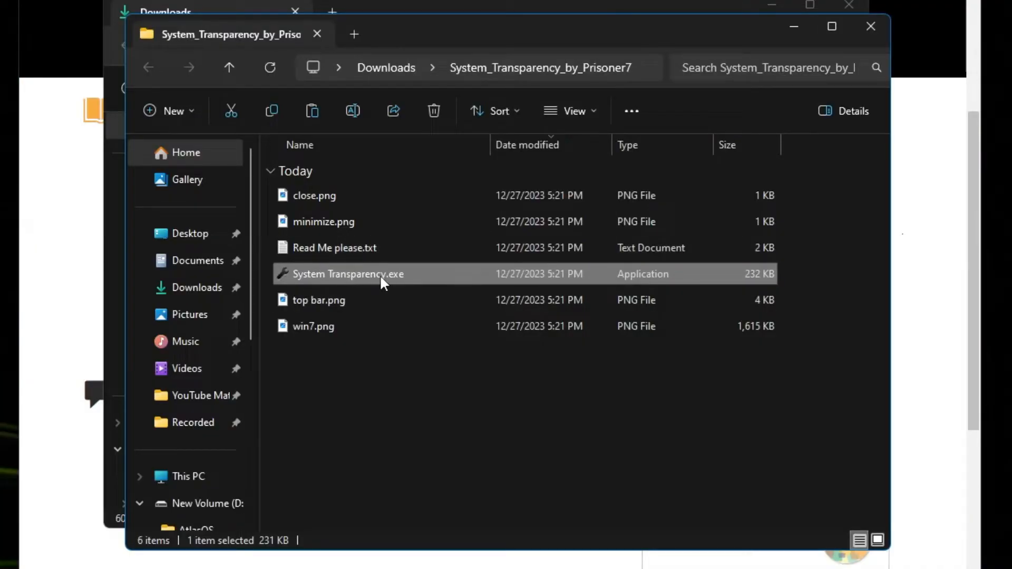
mouse_move(381, 284)
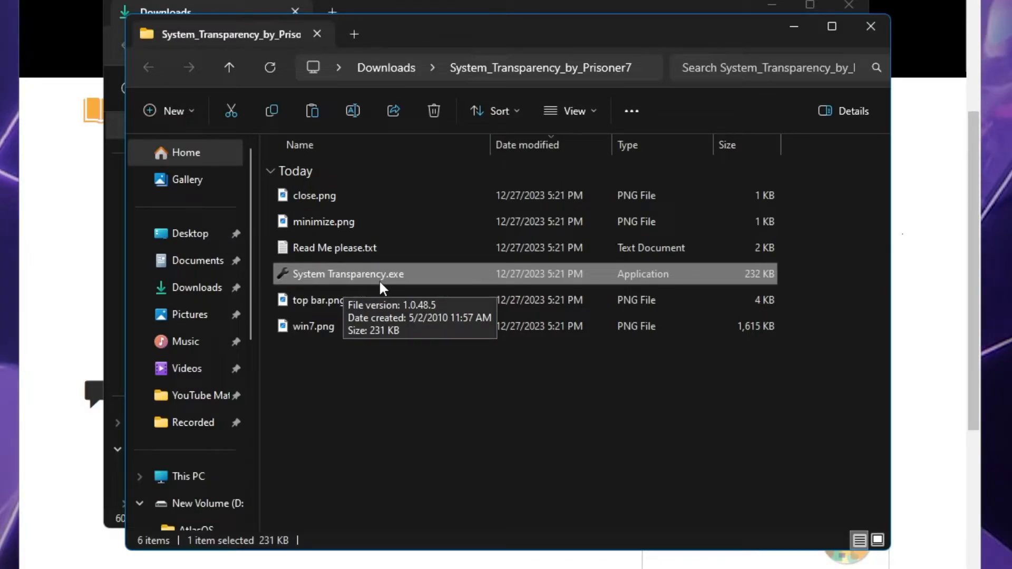
mouse_move(366, 267)
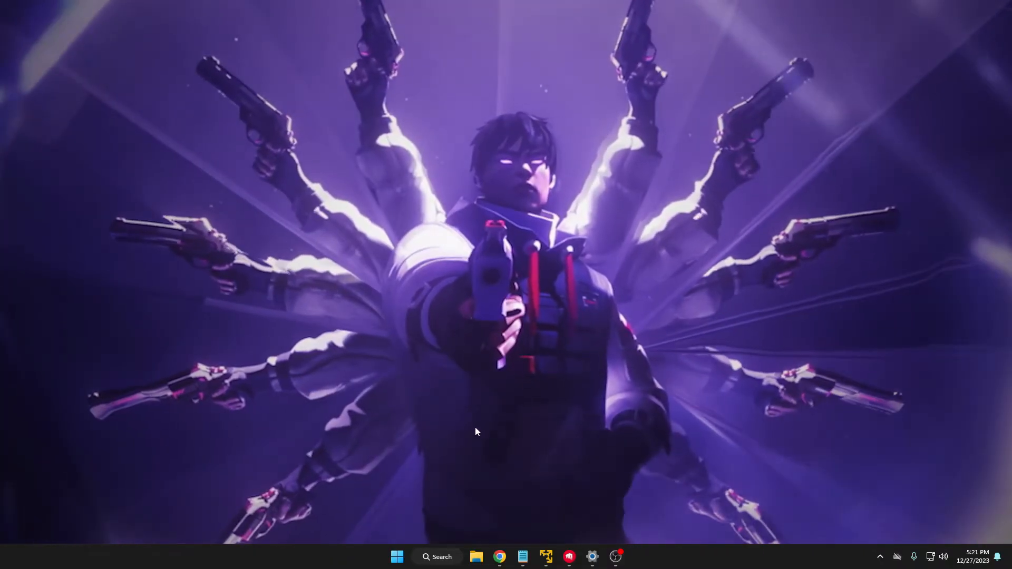
Search 'start Menu' and open the Start Menu folder's file location.
left_click(436, 556)
type("start Menu")
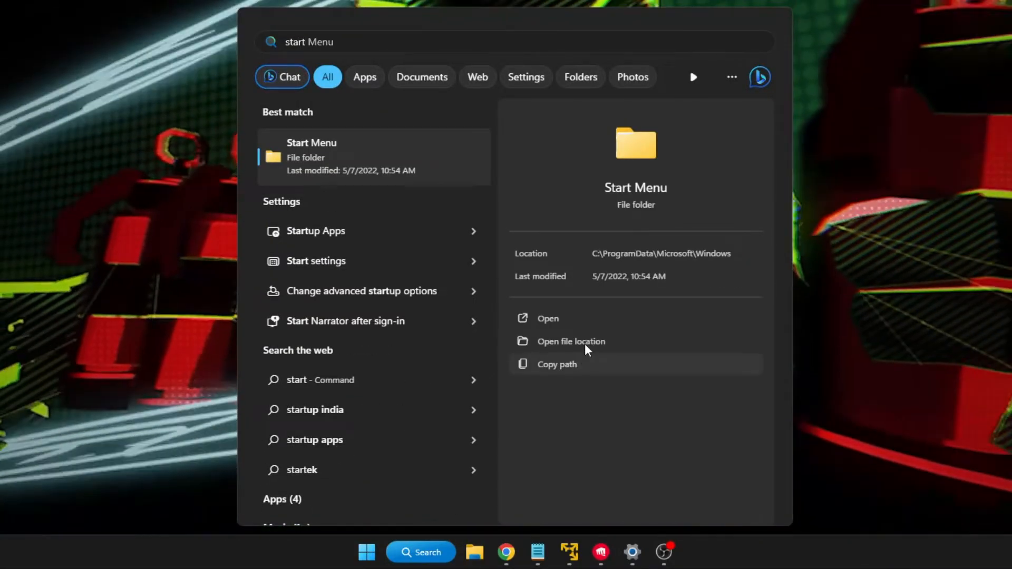
left_click(579, 77)
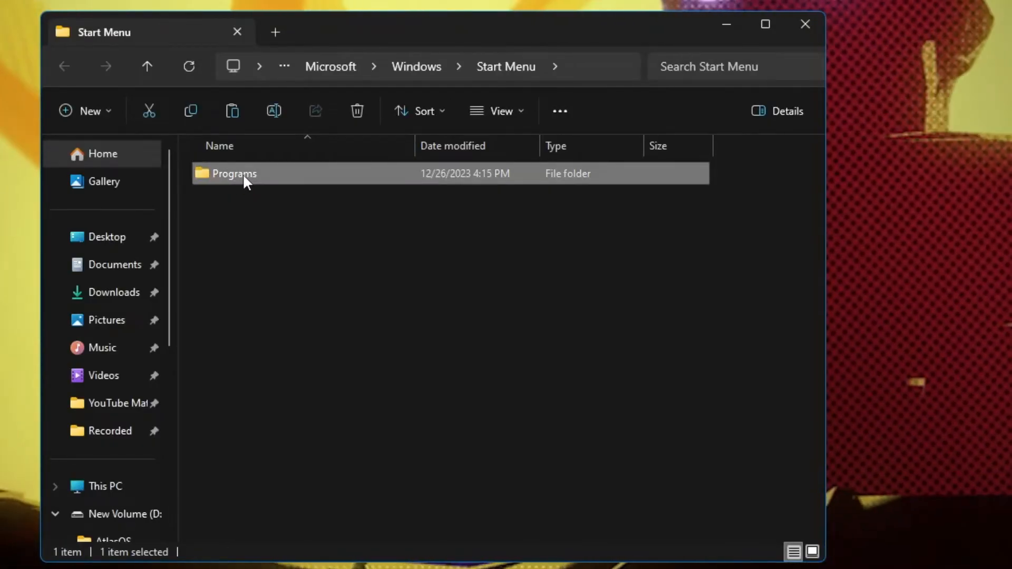
Copy System Transparency.exe into Programs > Startup, granting the permission prompt.
double_click(233, 173)
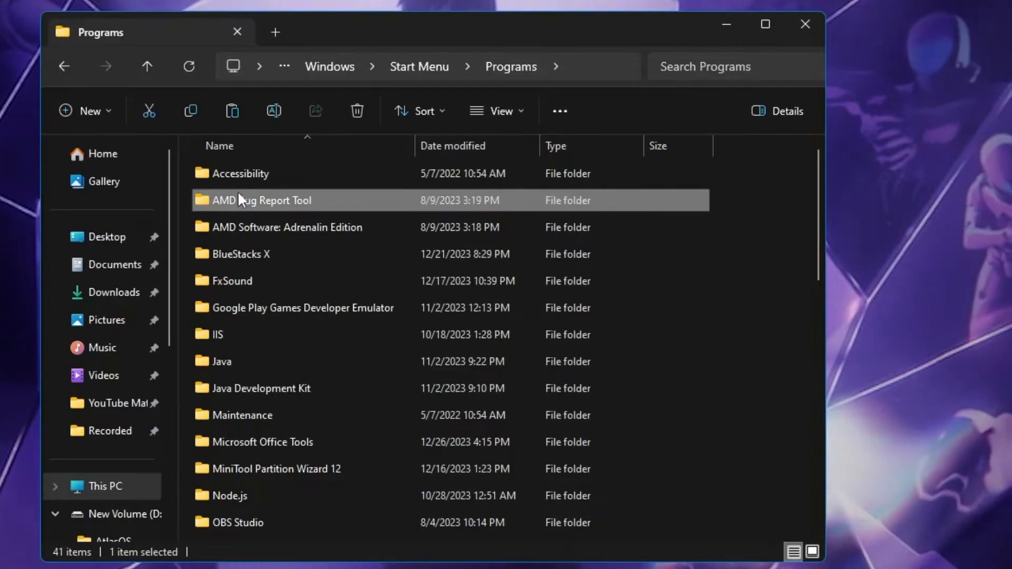
scroll("down", 3)
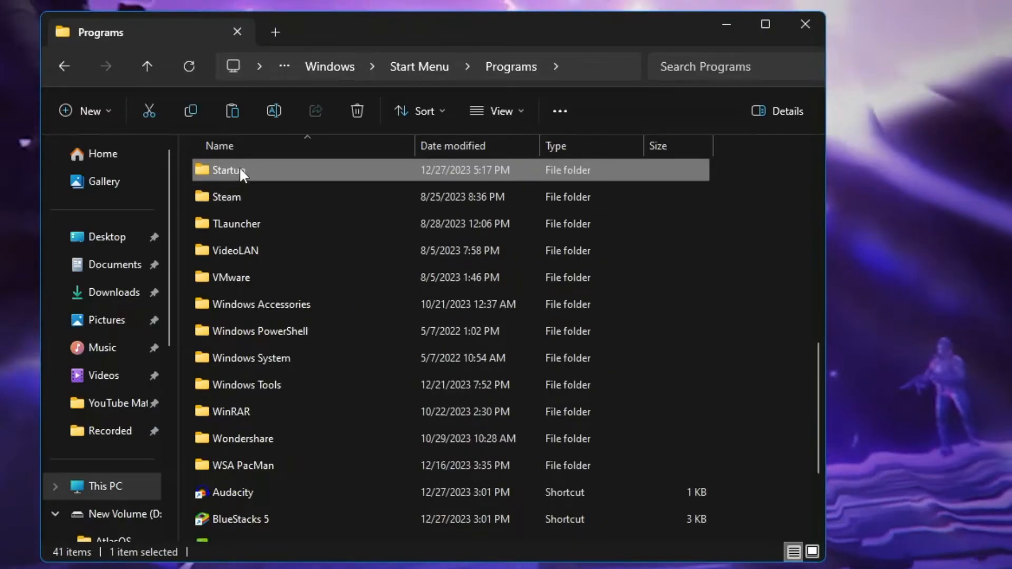
double_click(226, 169)
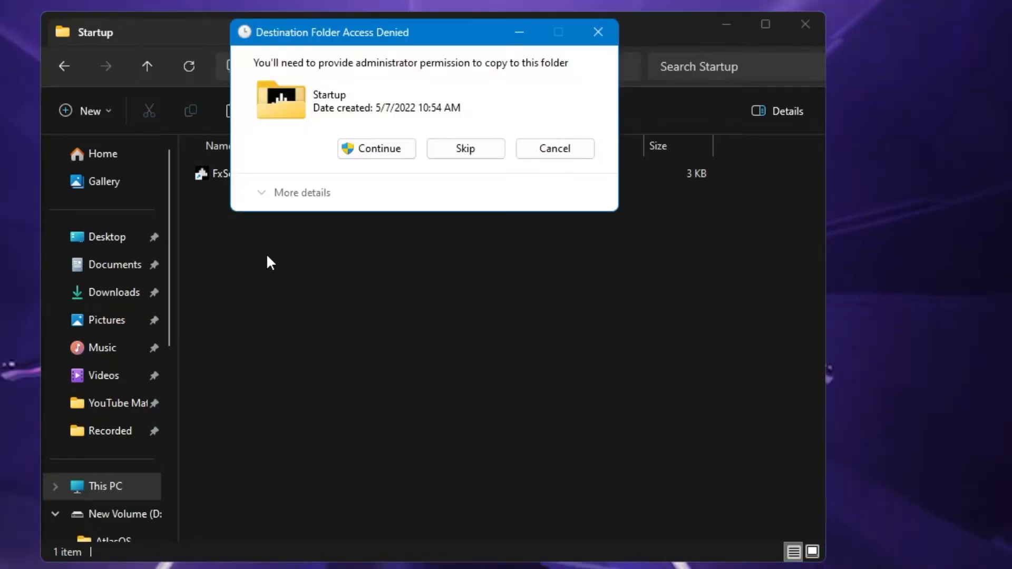
left_click(376, 149)
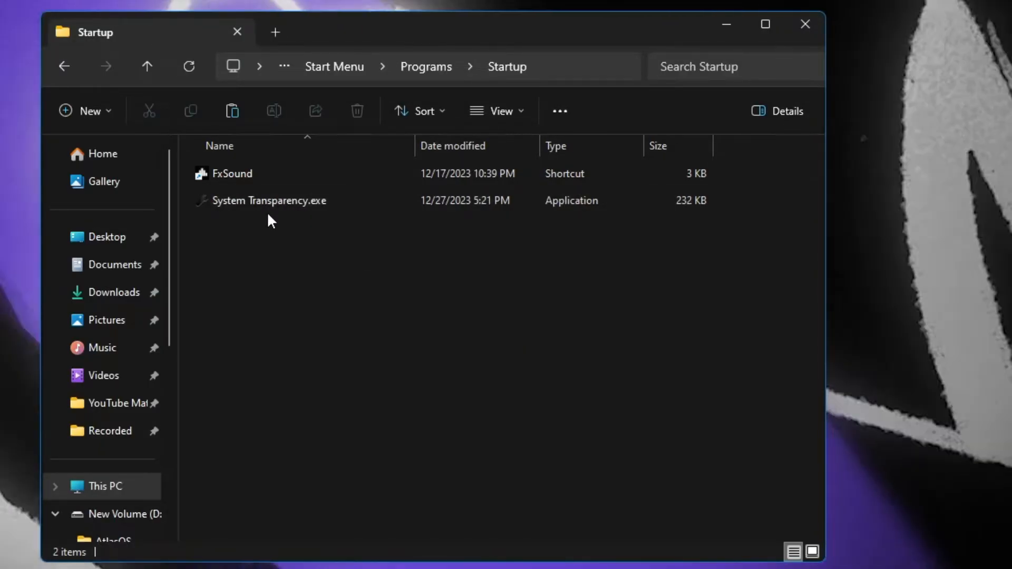
mouse_move(269, 201)
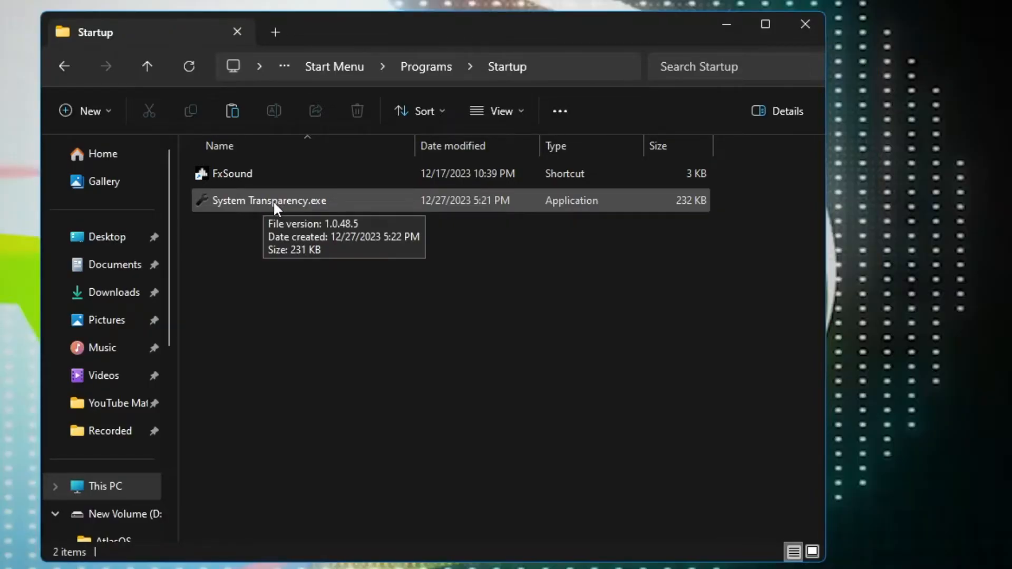
Launch System Transparency, then open systemtransparency.ini from Documents.
double_click(269, 200)
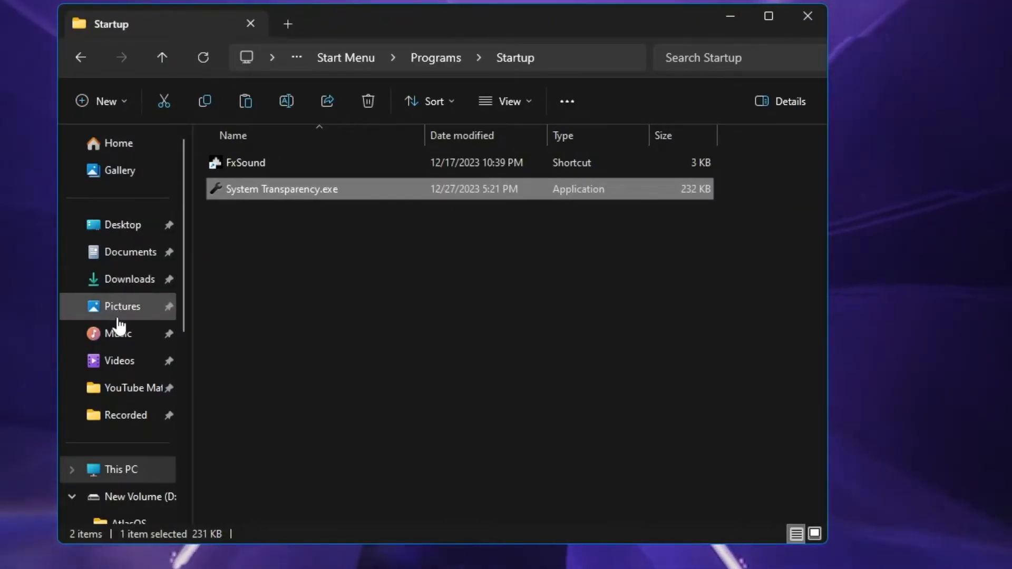
left_click(131, 251)
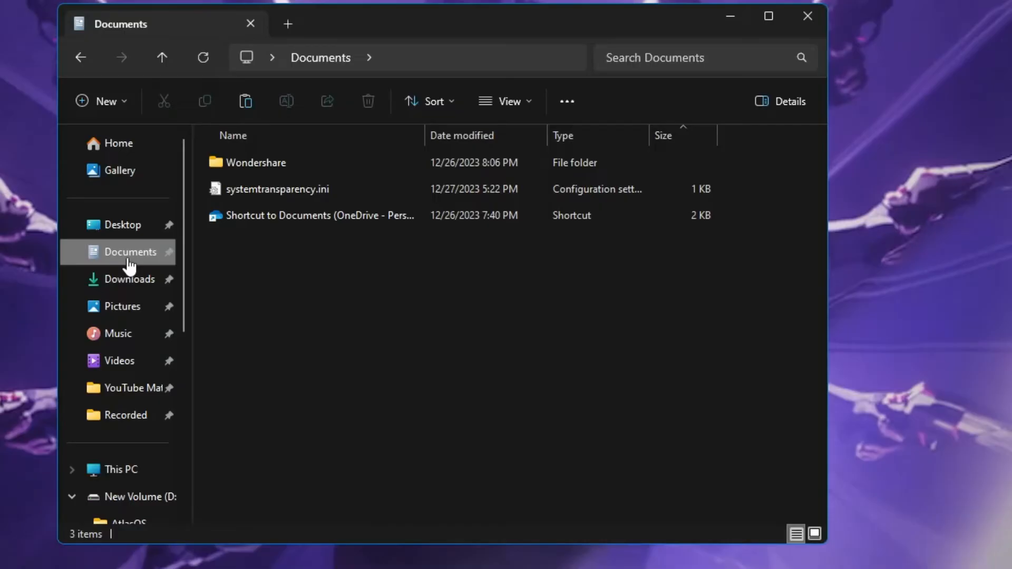
mouse_move(277, 189)
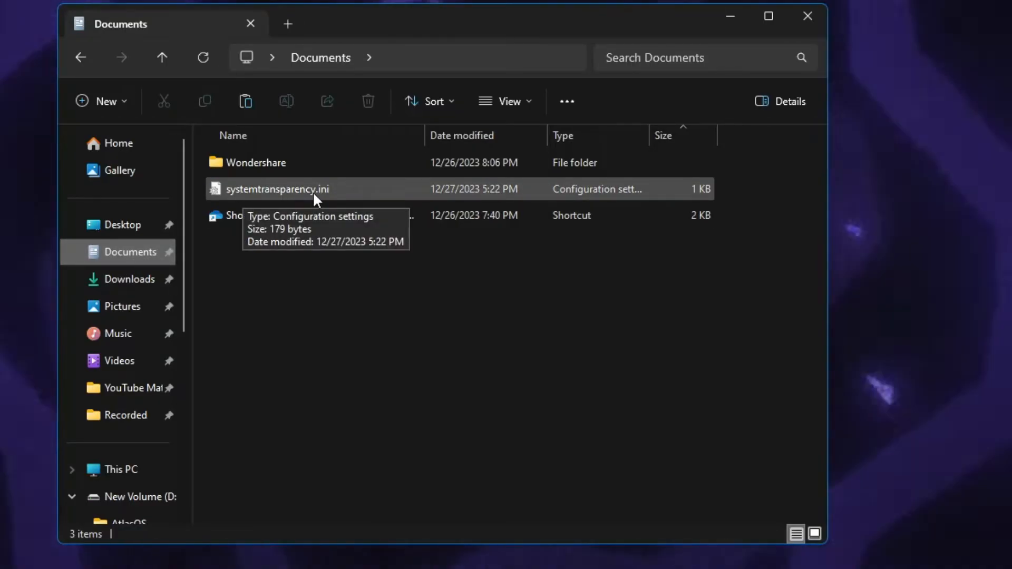
double_click(277, 189)
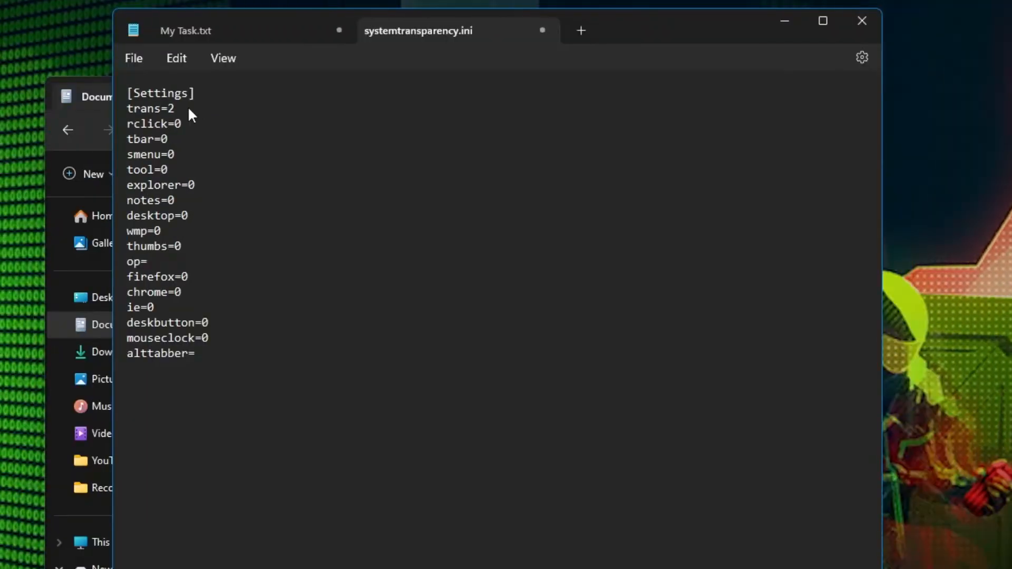
Set trans=230 and explorer=1 in systemtransparency.ini, save, and close the file.
type("30")
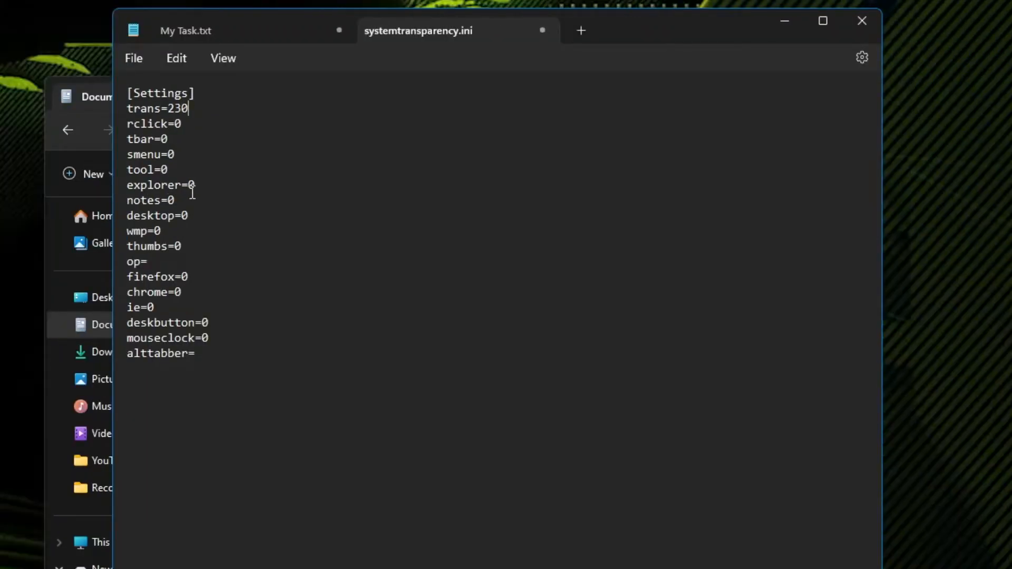
type("1")
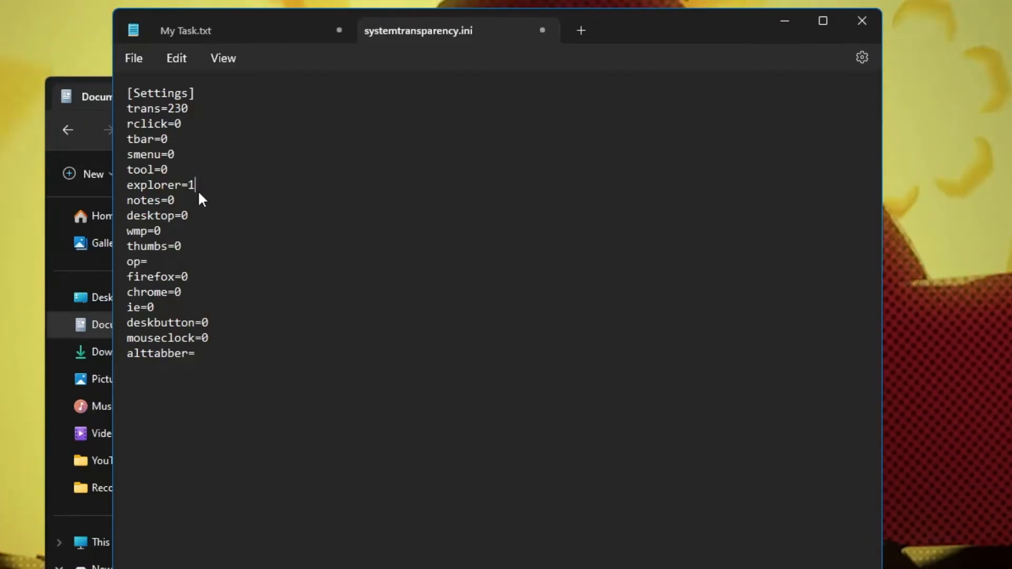
left_click(133, 58)
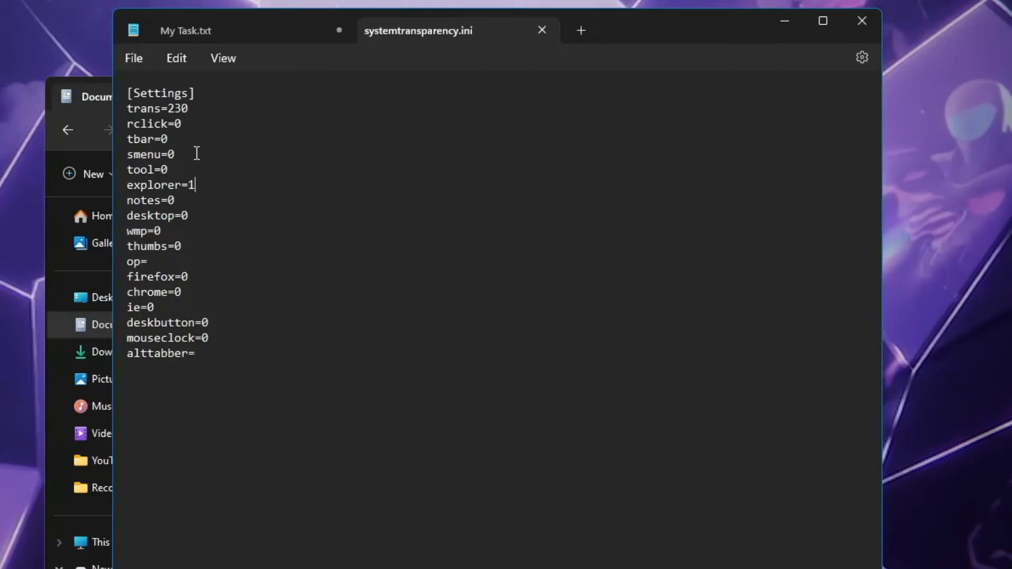
mouse_move(542, 30)
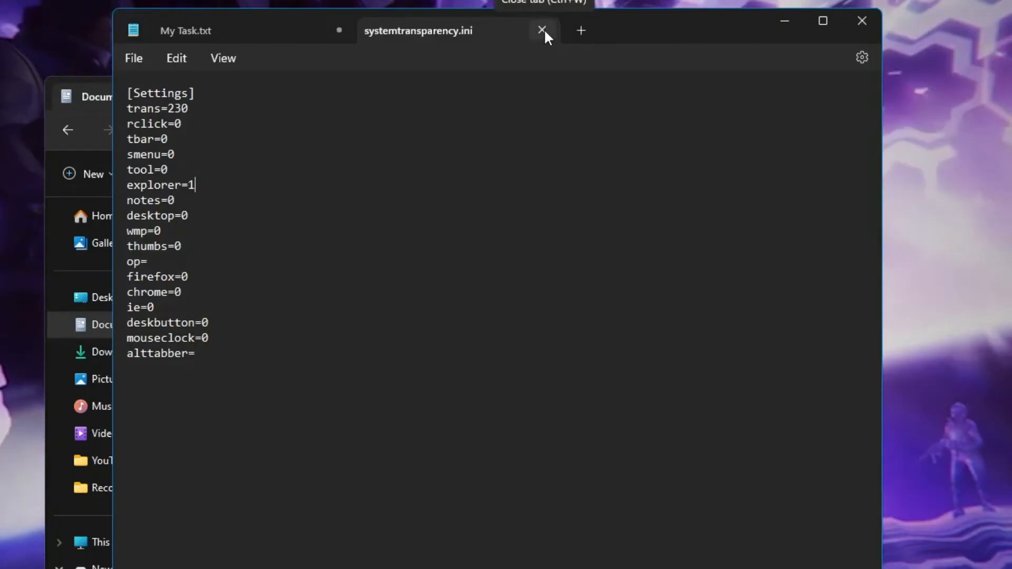
left_click(542, 30)
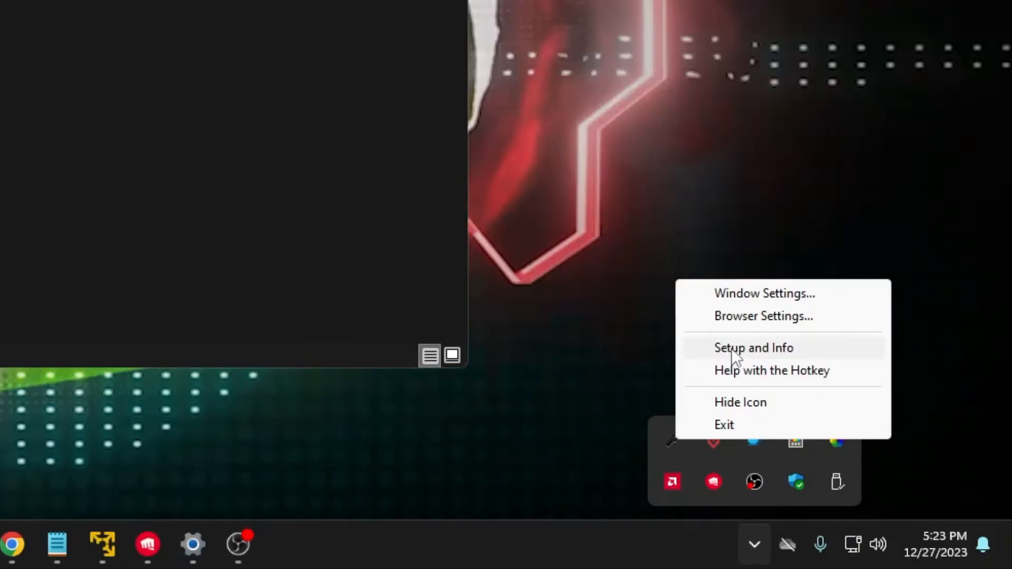
In Setup and Info, tick 'Affect all Explorer windows?' and confirm with Okay.
left_click(753, 347)
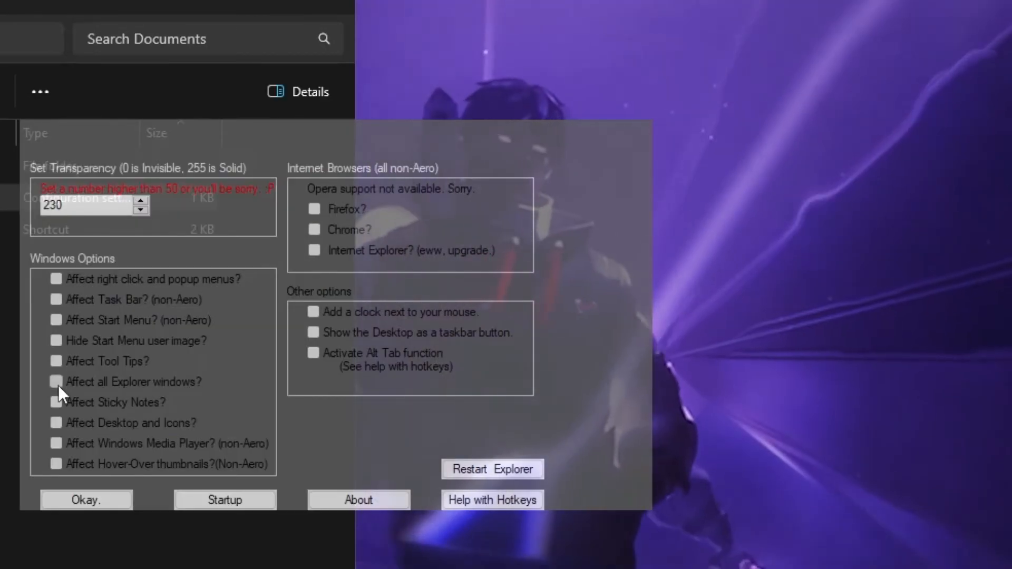
left_click(55, 382)
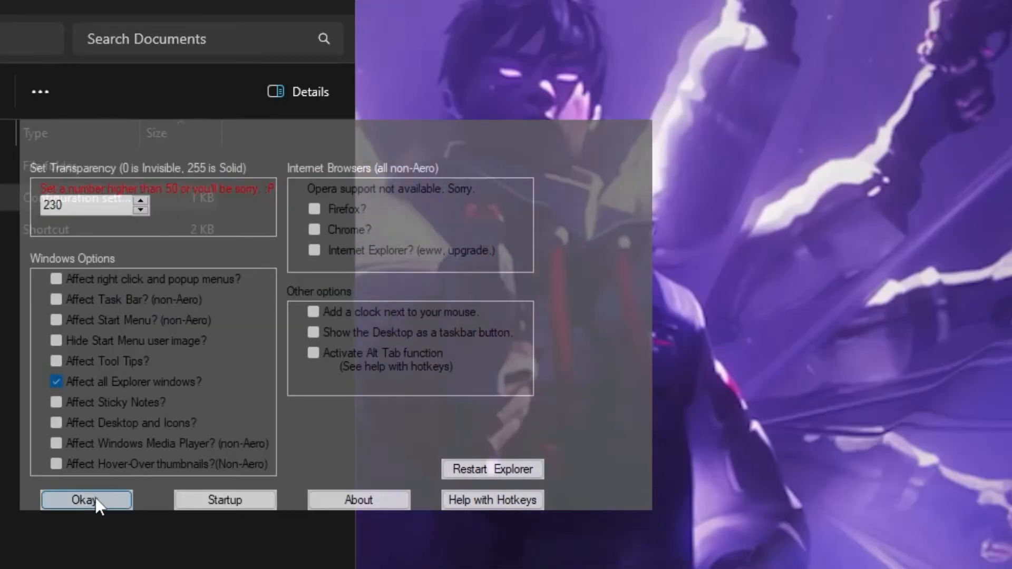
left_click(86, 500)
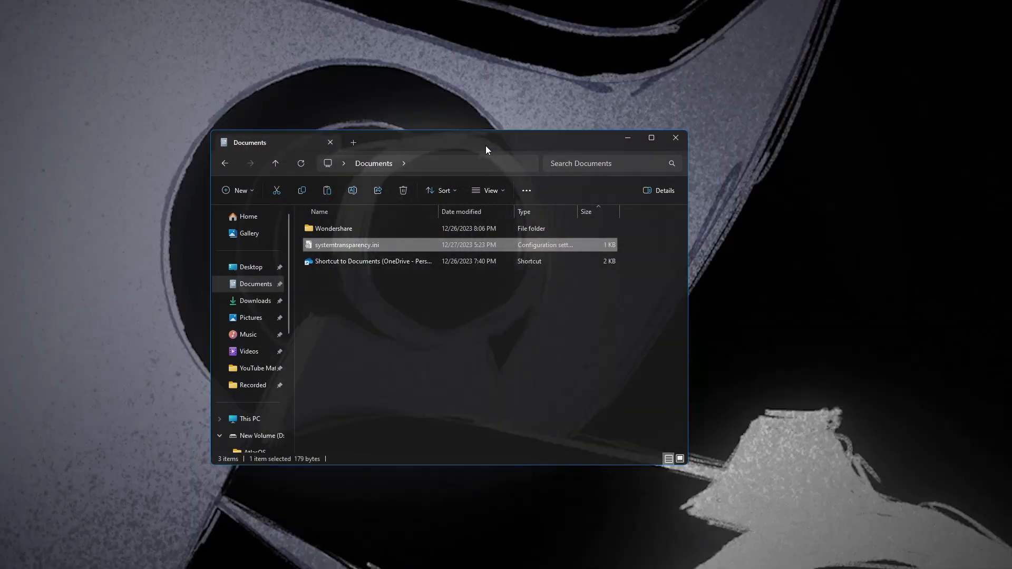
Drag the Documents window by its title bar to reveal the wallpaper through it.
left_click_drag(487, 150, 505, 156)
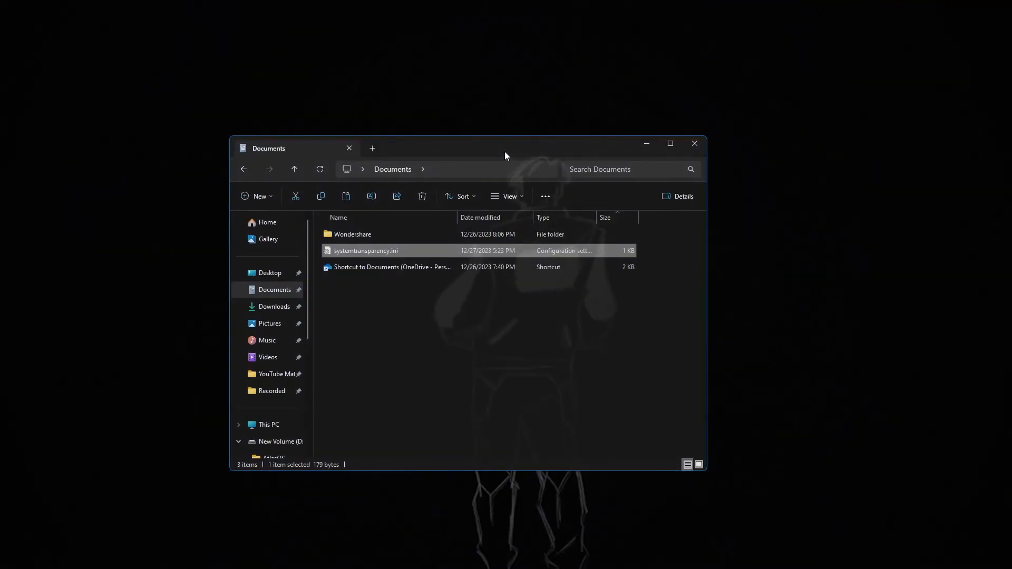